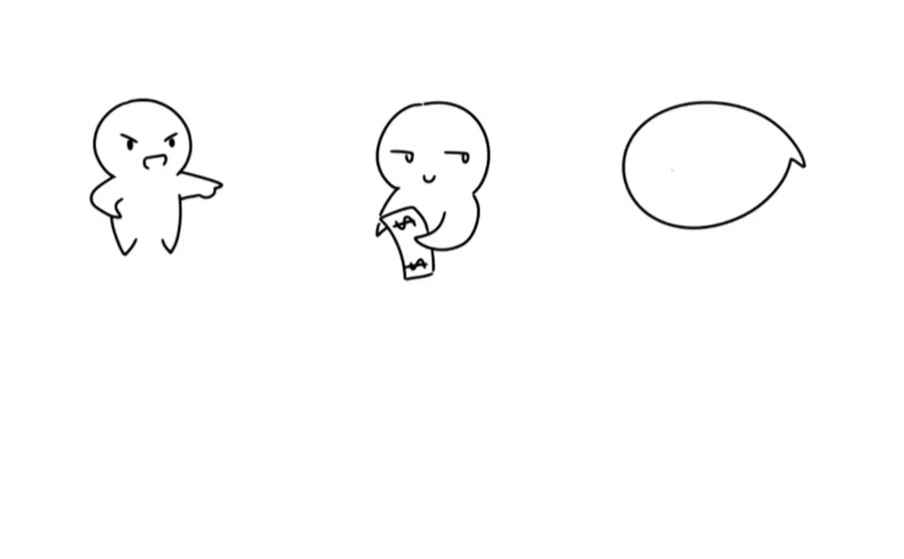
Draw a crossing stroke to mark an X inside the right-hand speech bubble.
drag(682, 143, 730, 182)
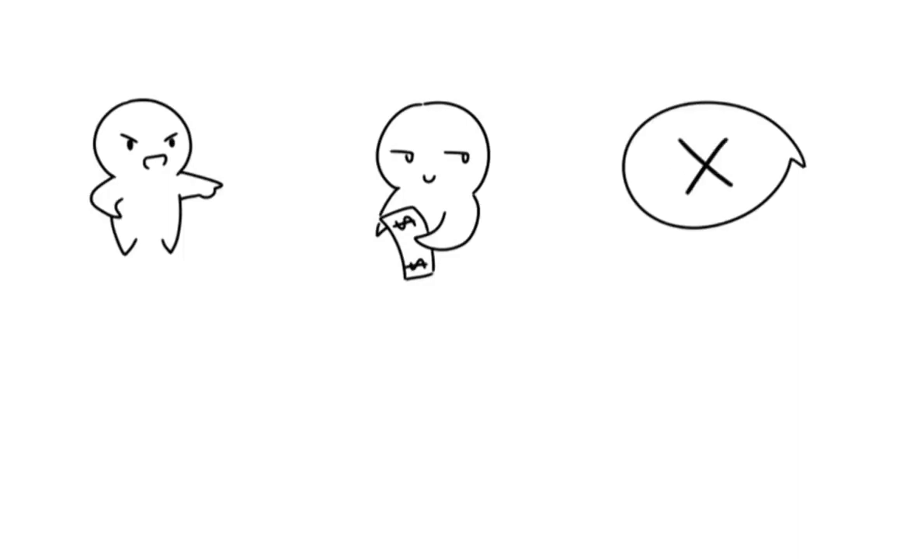